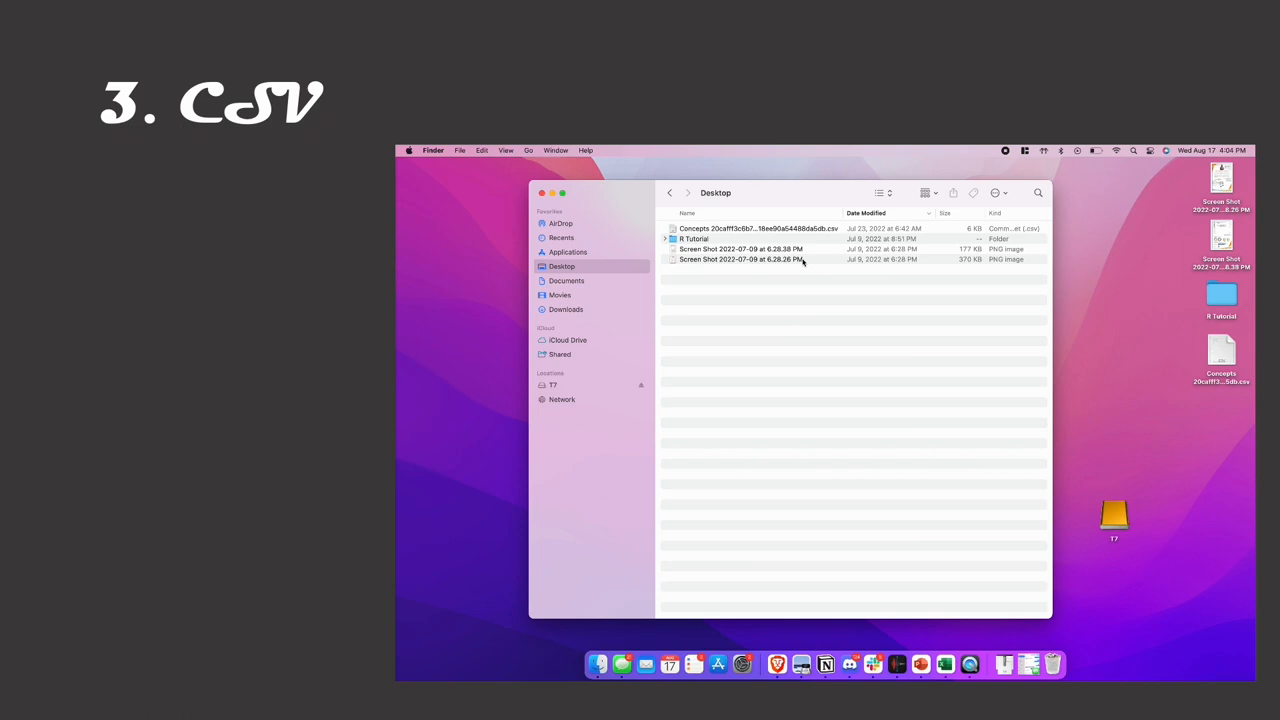
Step: Scroll to the SQL slide 11, play its YouTube clip, and continue to slide 12 Filter
double_click(757, 228)
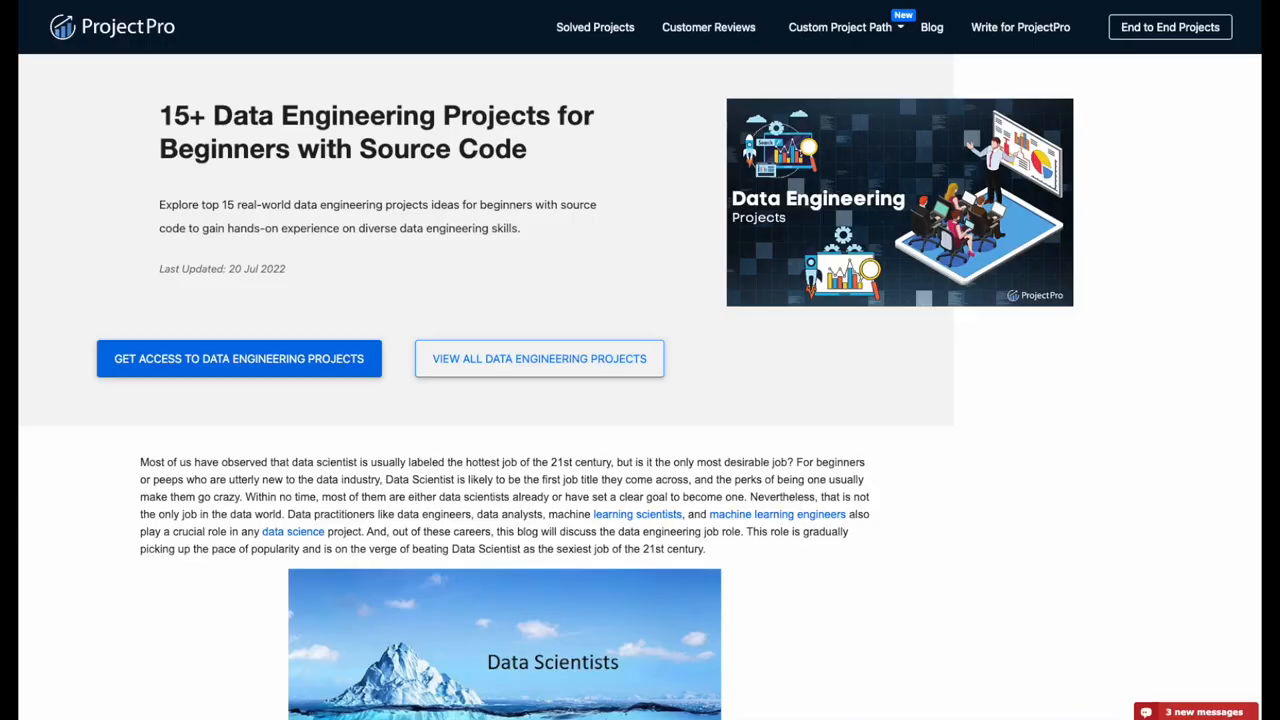
scroll("down", 3)
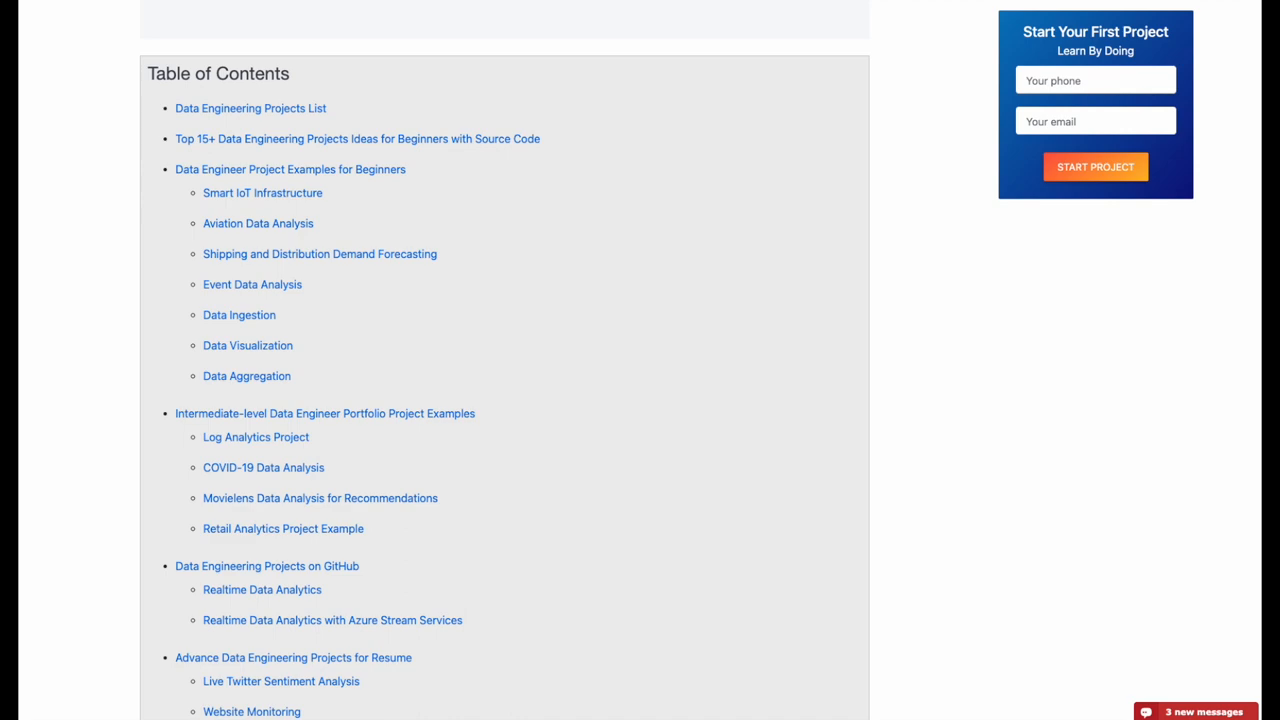
scroll("down", 3)
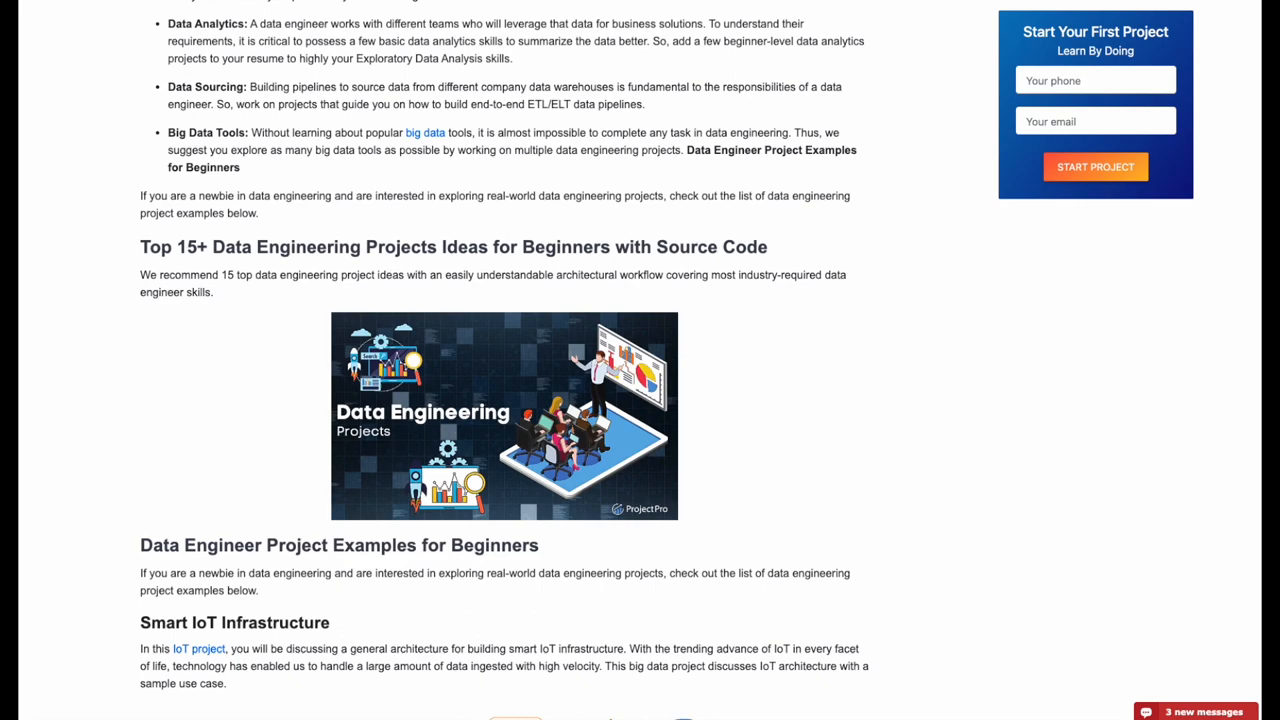
scroll("down", 3)
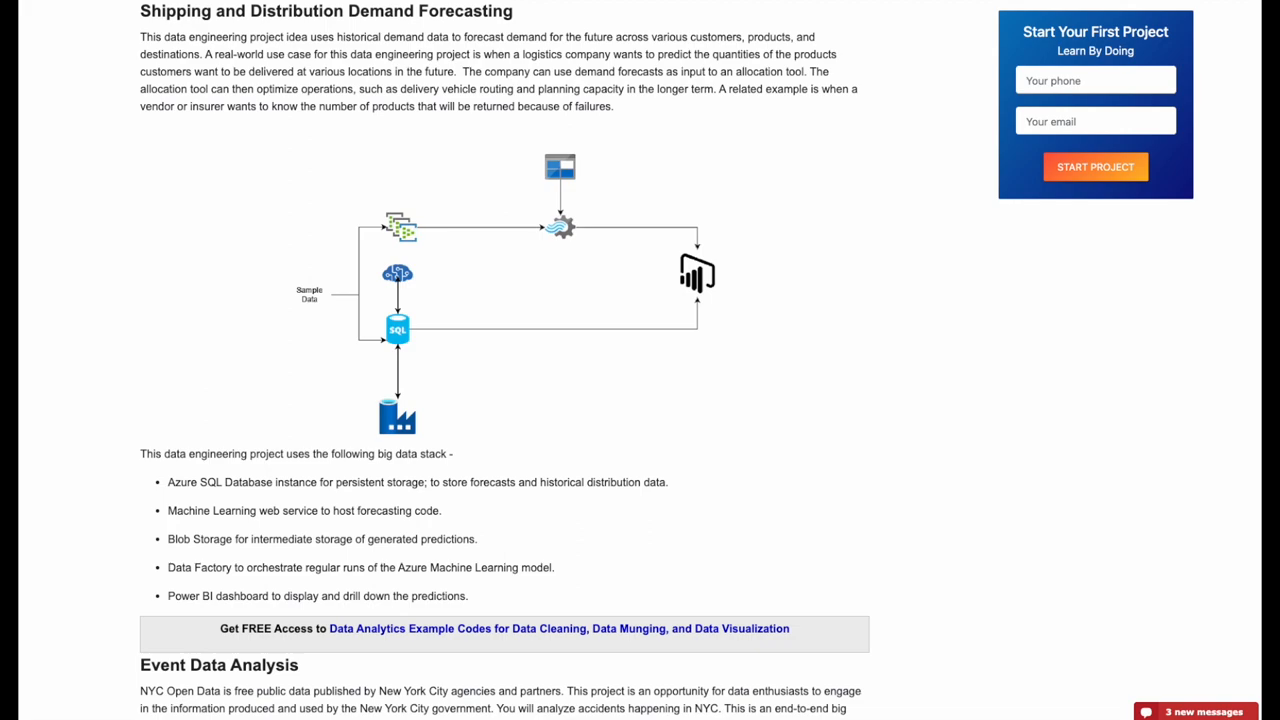
scroll("down", 3)
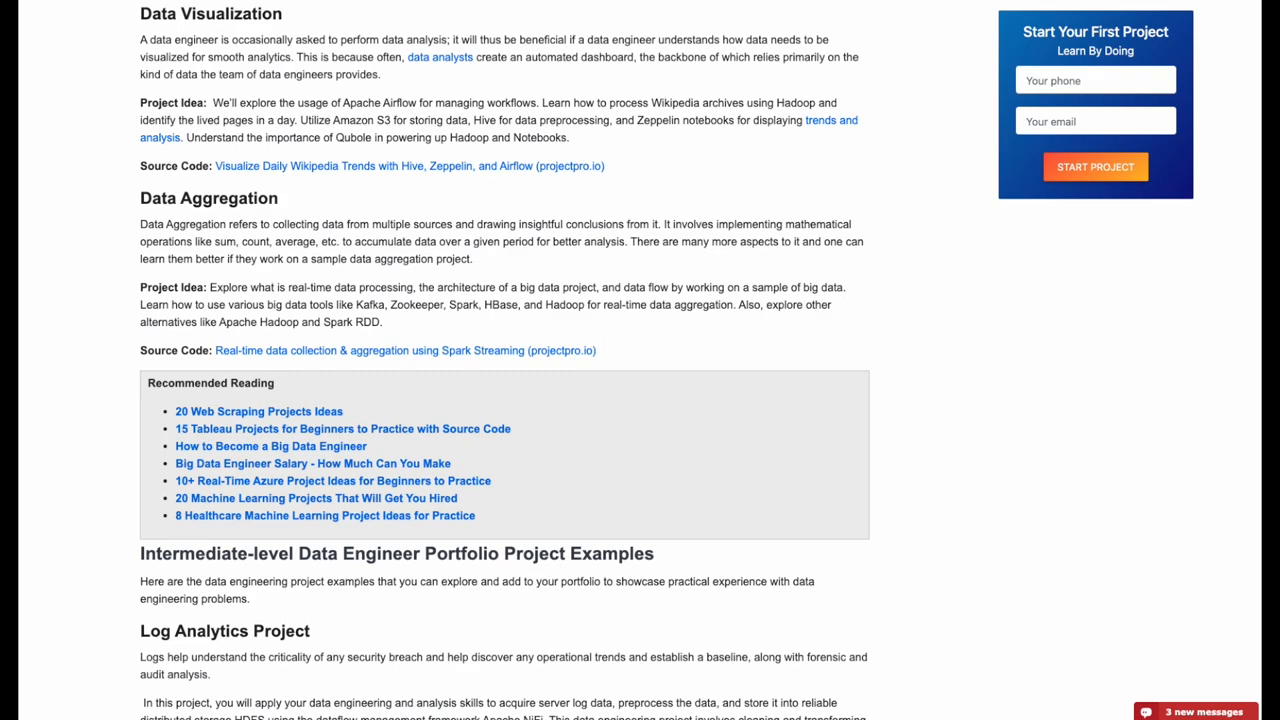
scroll("down", 3)
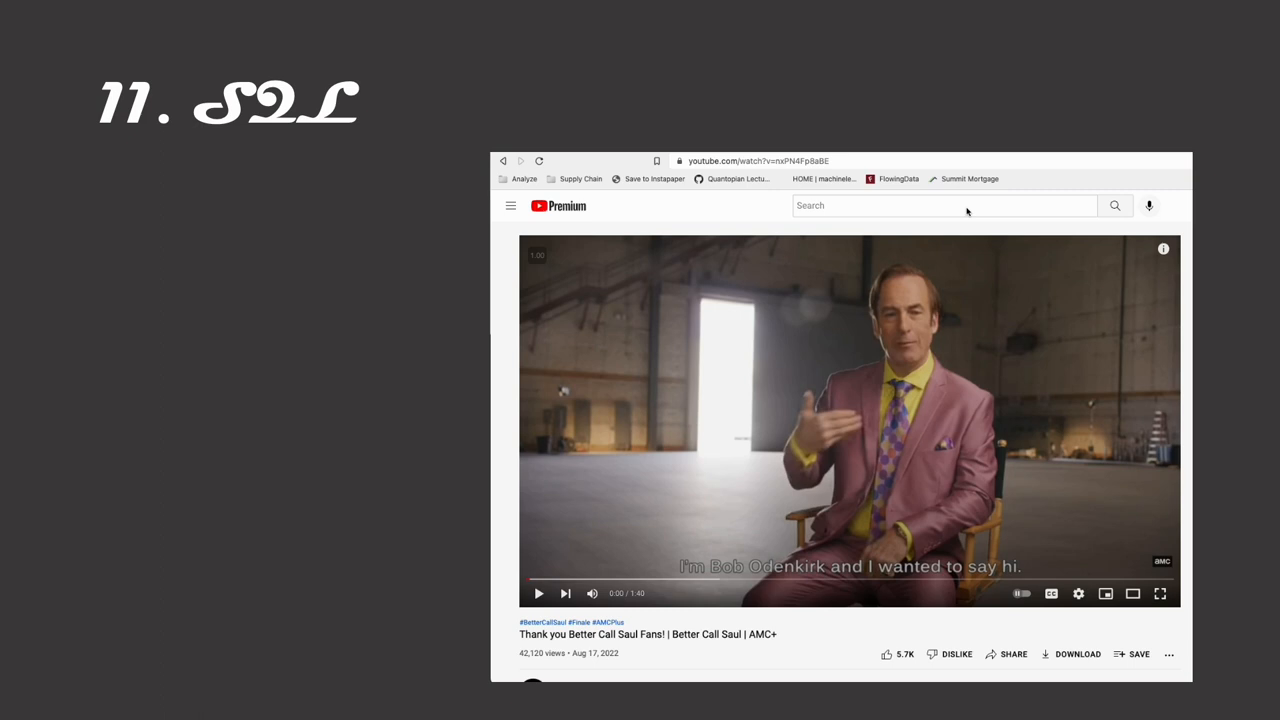
type("shashan")
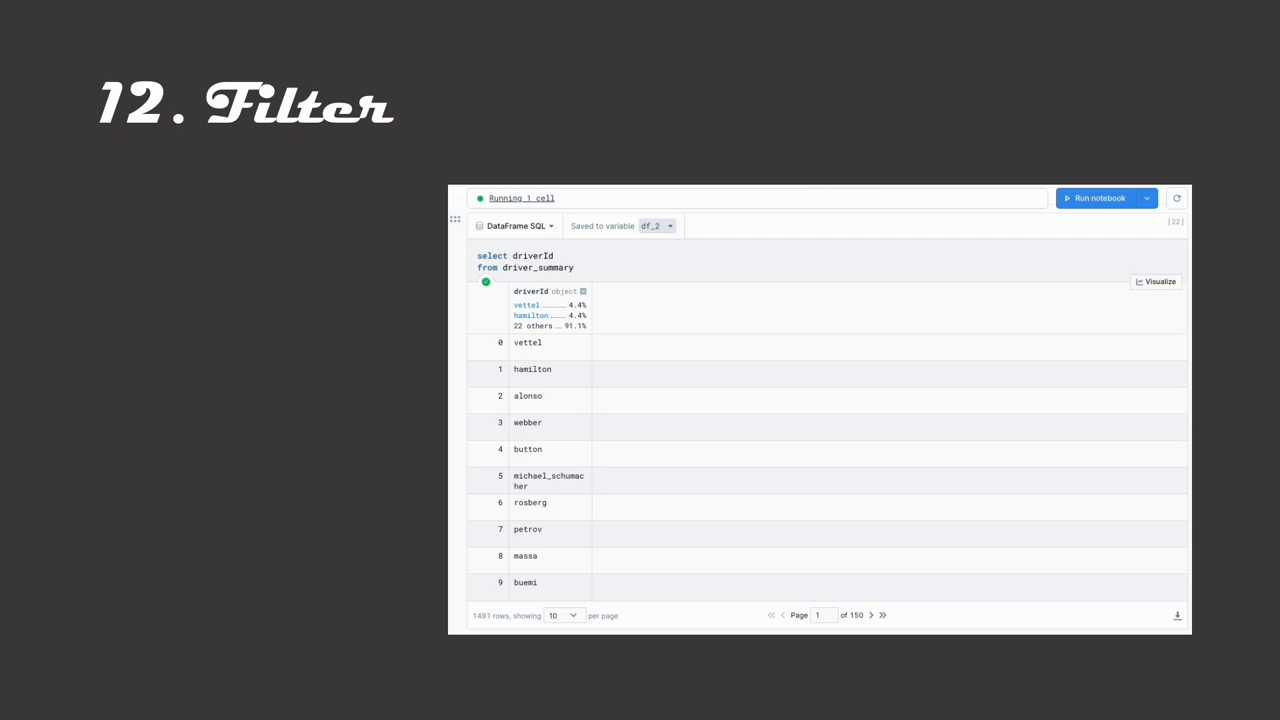
Step: Follow the notebook query 'where driverId' and 'select driverId, MAX(lap_number) from dr' on the Aggregate slide
type("where driverId")
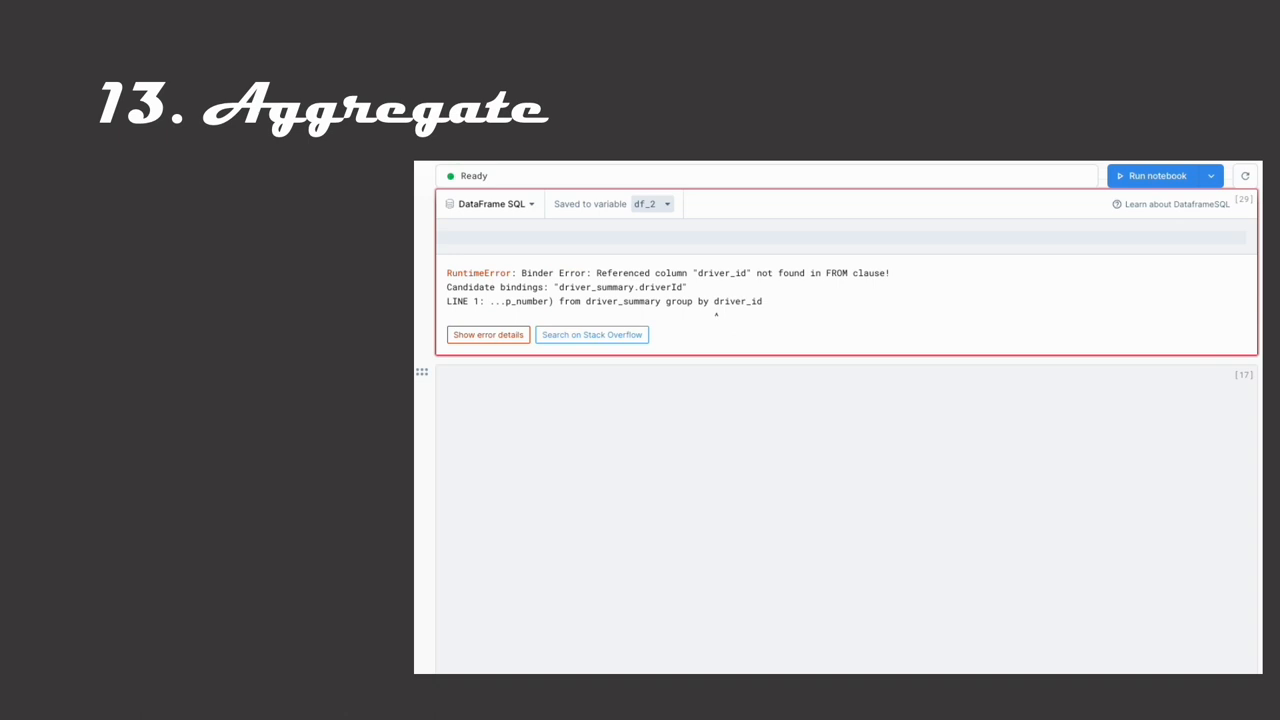
type("select driverId, MAX(lap_number) from dr")
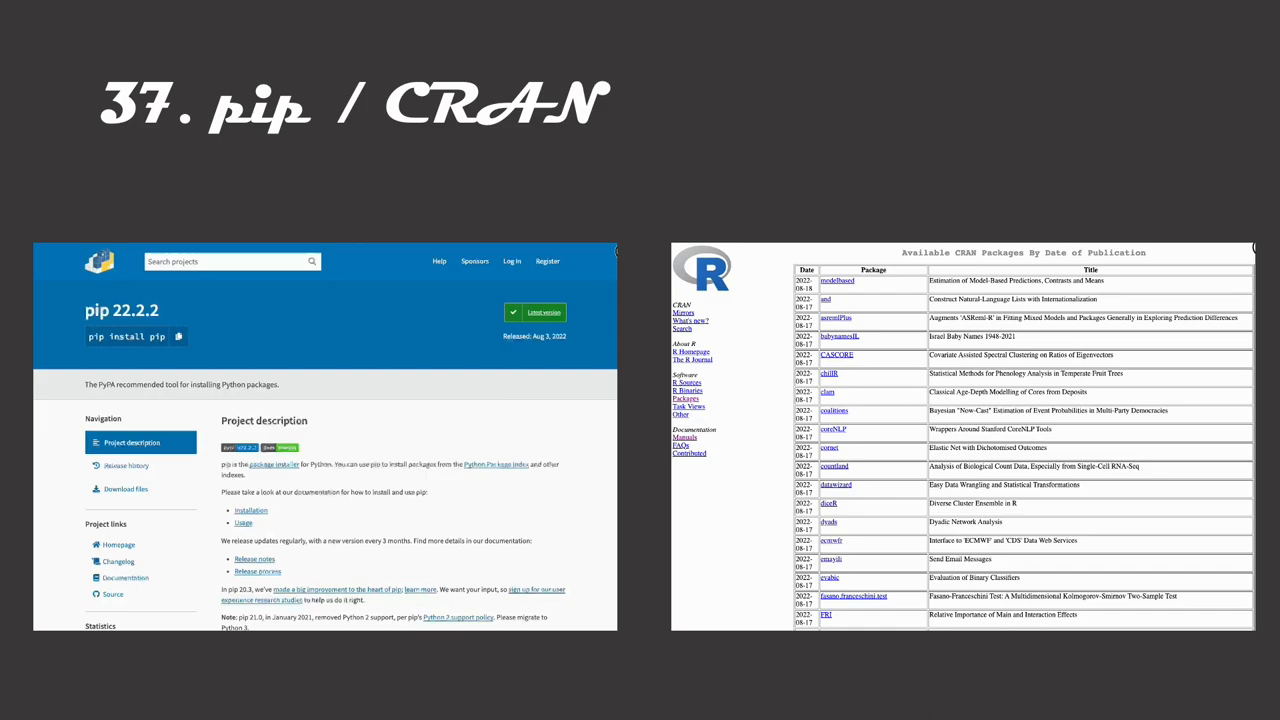
Step: Scroll to slide 37, pairing the PyPI pip page with CRAN's package list
scroll("down", 3)
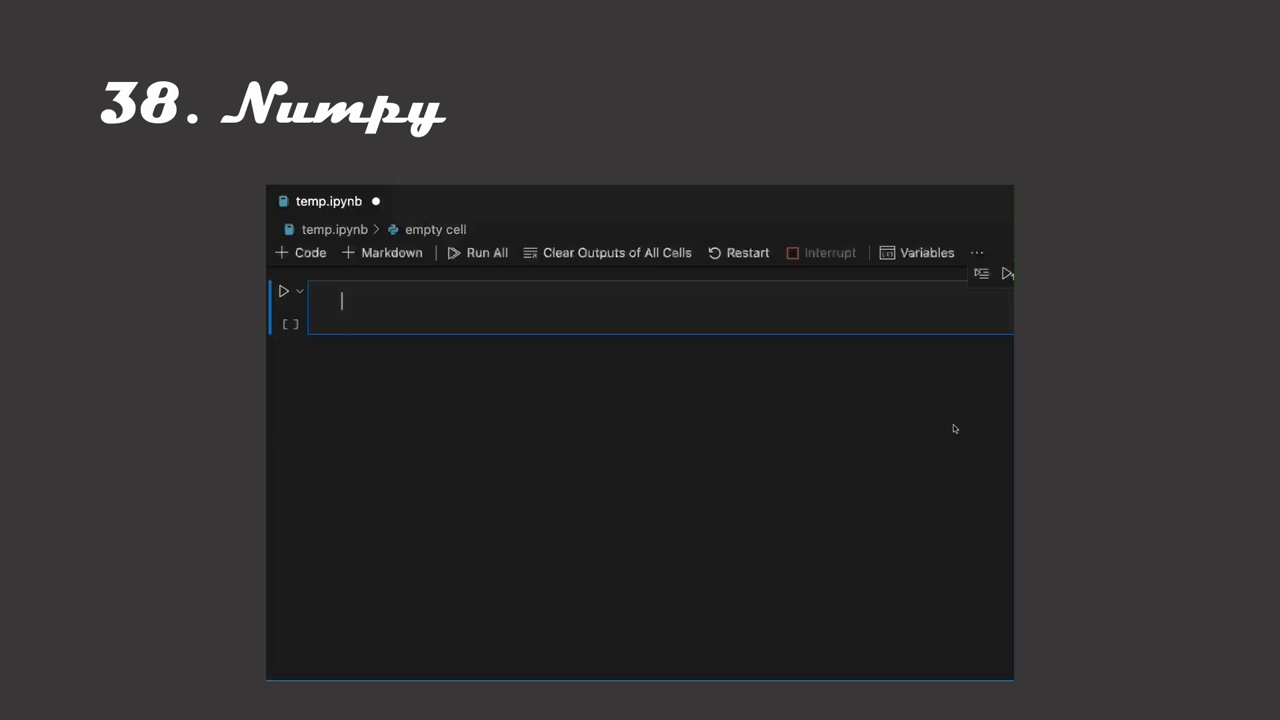
Step: Watch the Numpy slide's notebook clip type 'import numpy as np' into a cell
type("impo")
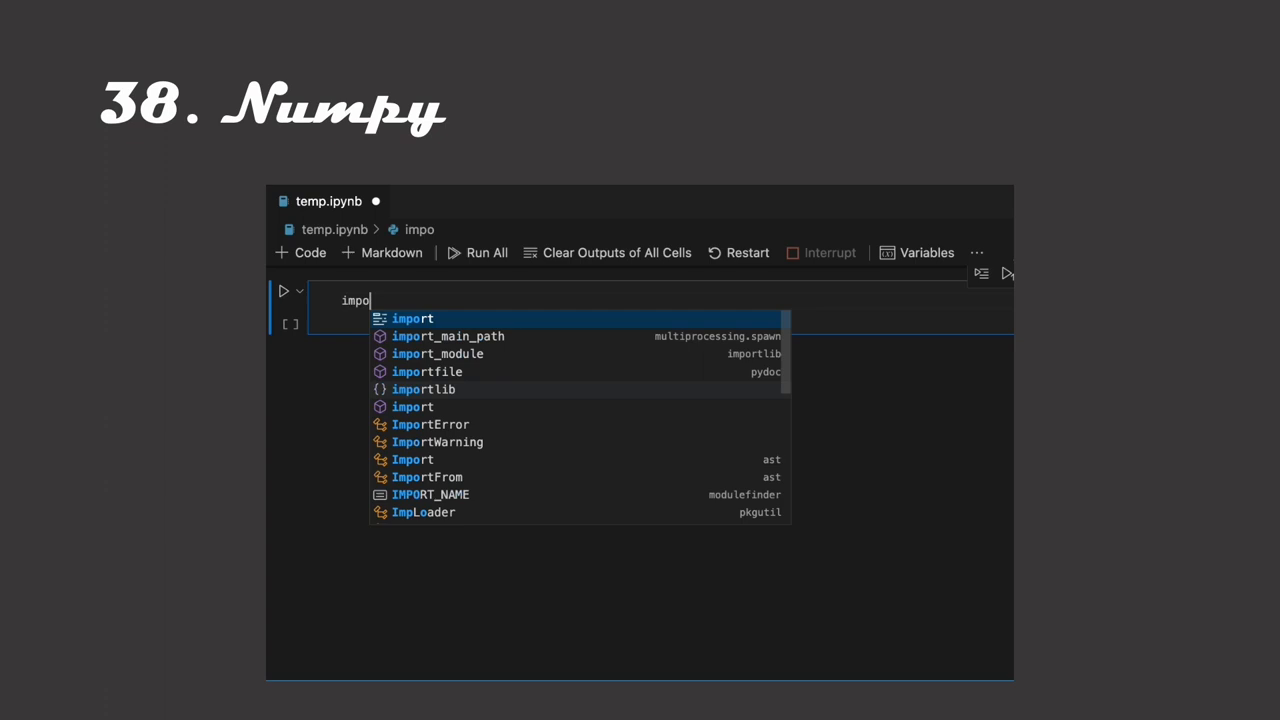
type("rt numpy as np")
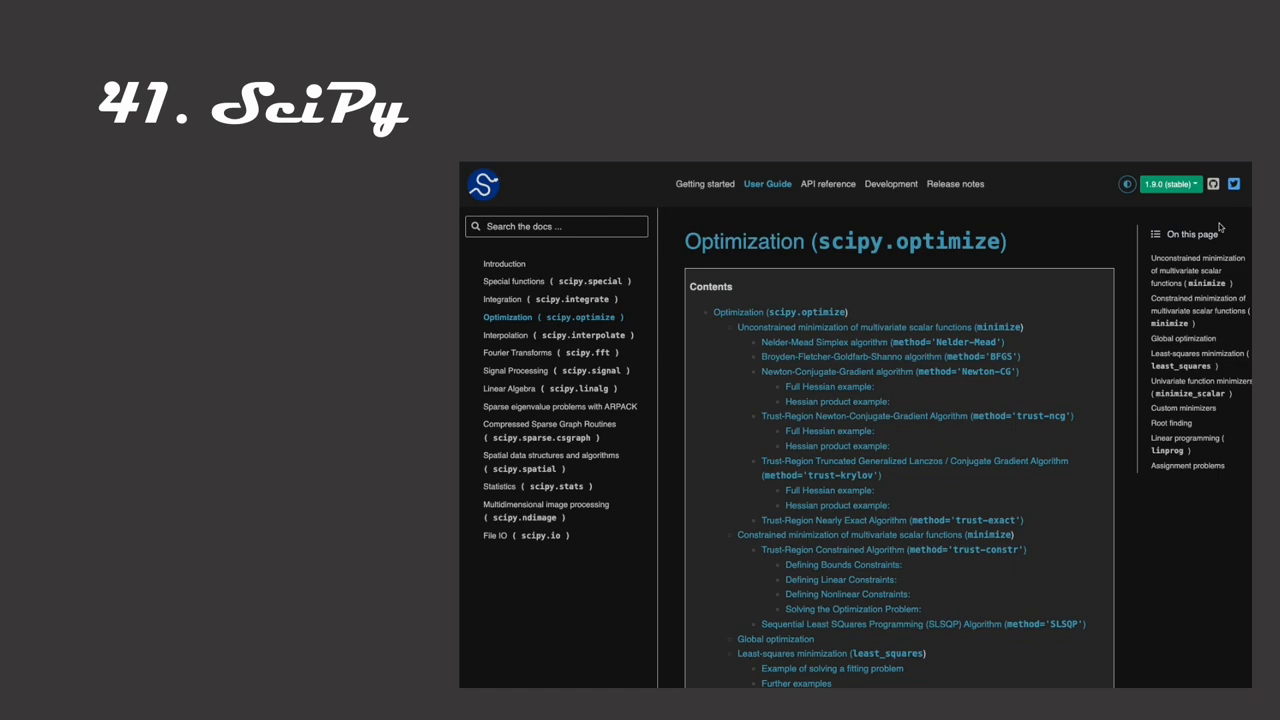
Step: Move past the SciPy optimization slide to the tidyverse.org packages page on slide 42
left_click(868, 327)
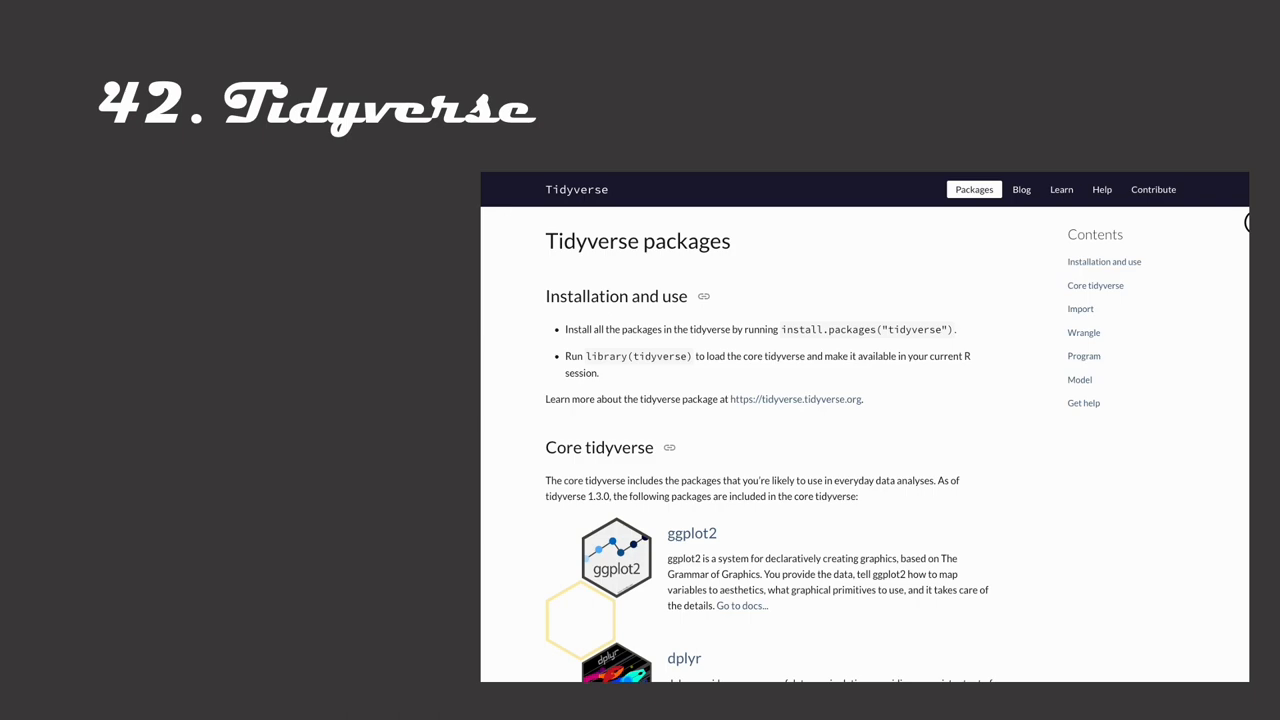
scroll("down", 3)
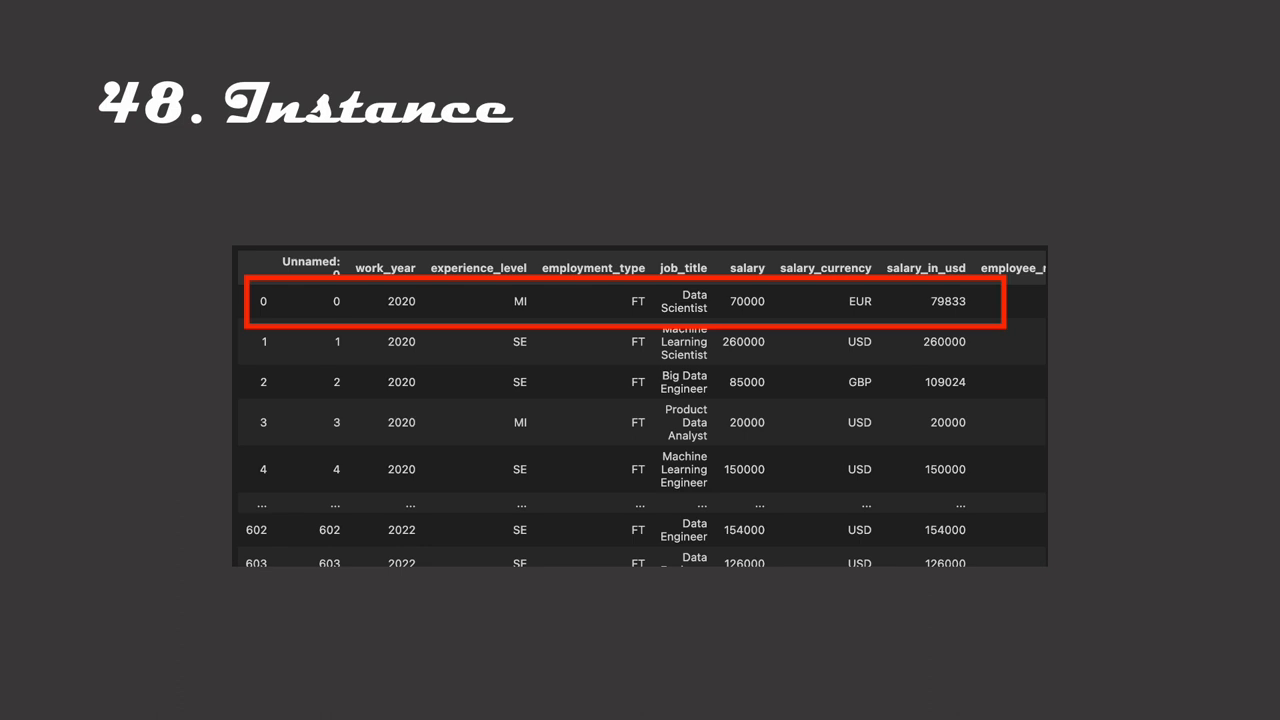
Step: Advance to slide 48 with the salary table's first row boxed in red
key("Right")
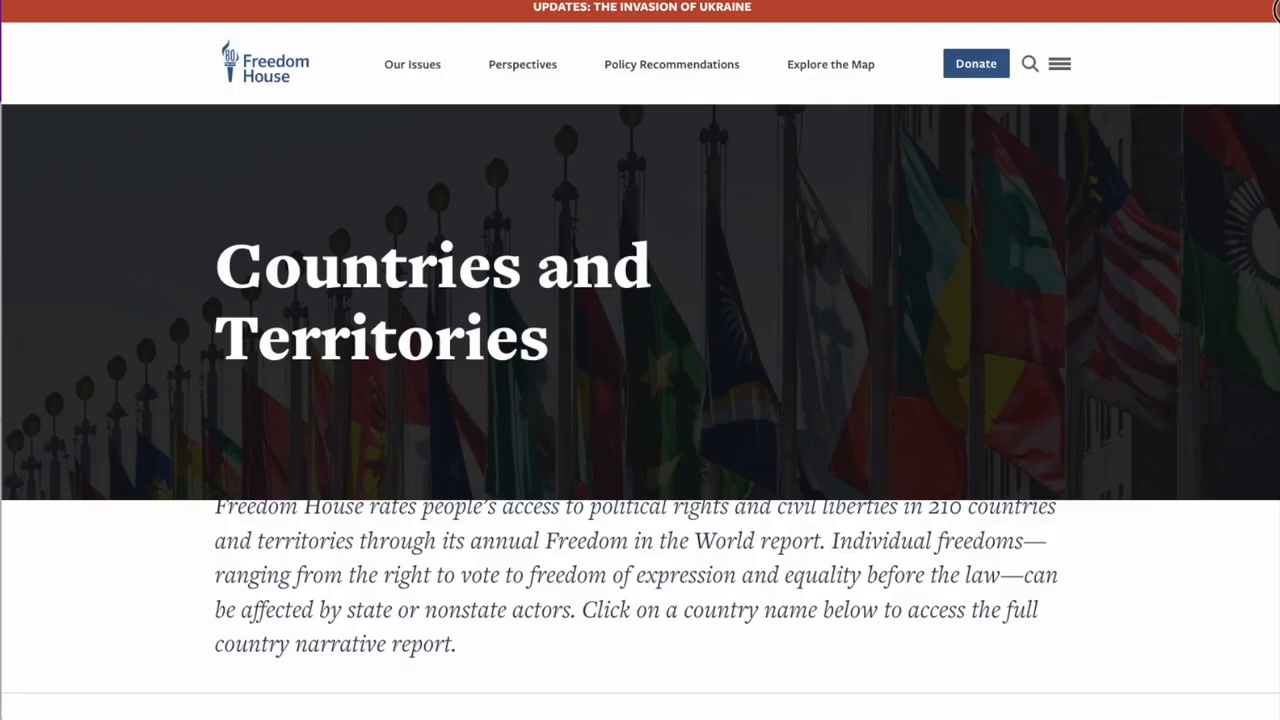
Step: Scroll the Freedom House page down to the country scores table
scroll("down", 3)
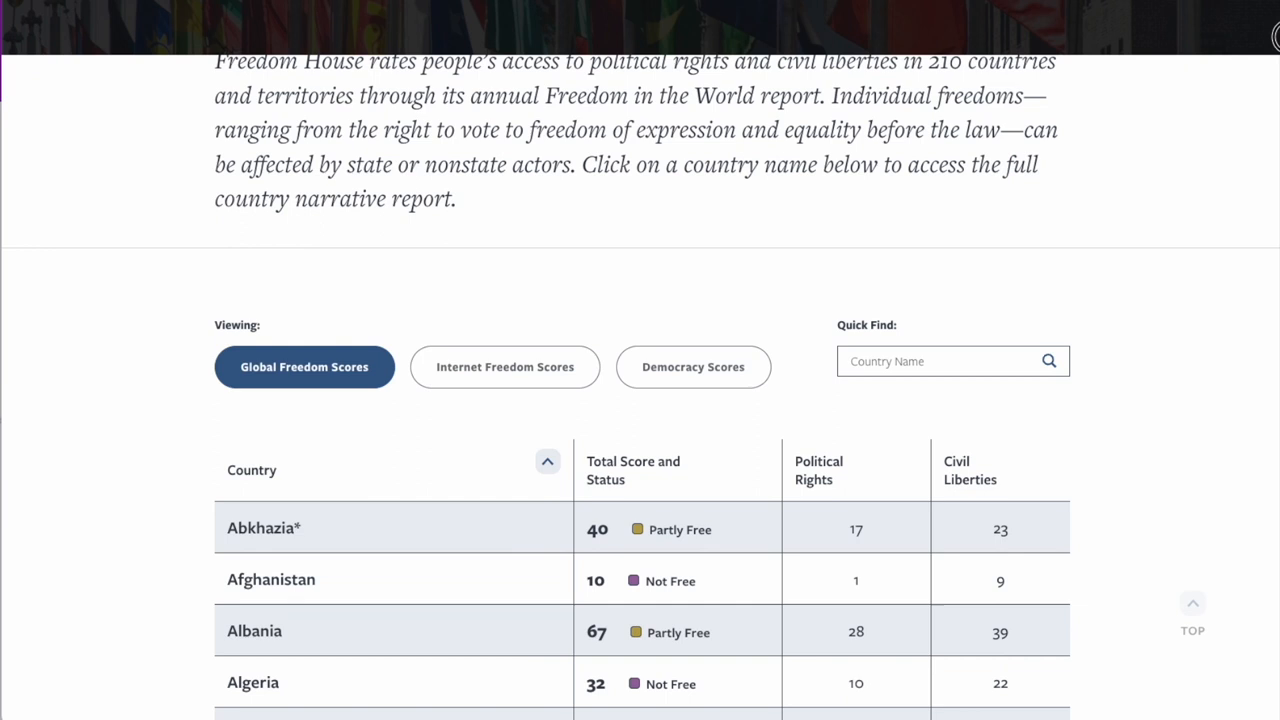
scroll("down", 3)
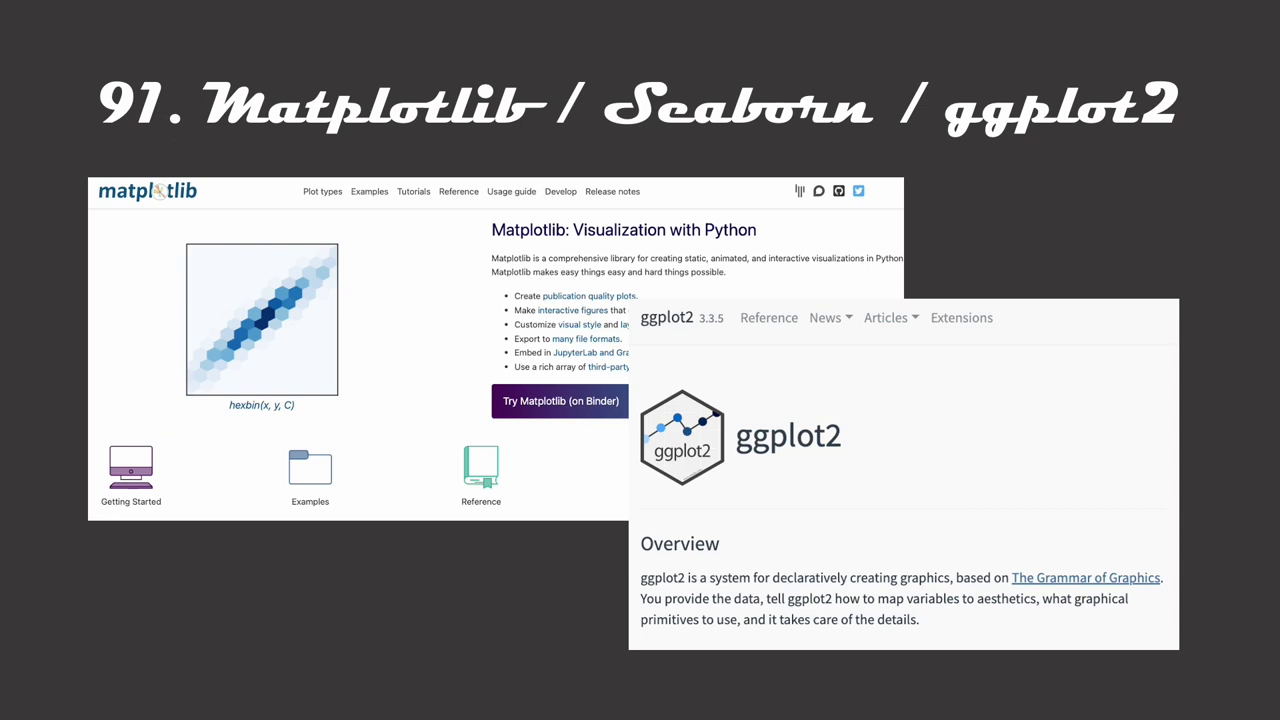
Step: Advance to slide 92 with the sample A, B and C scatter chart
key("Right")
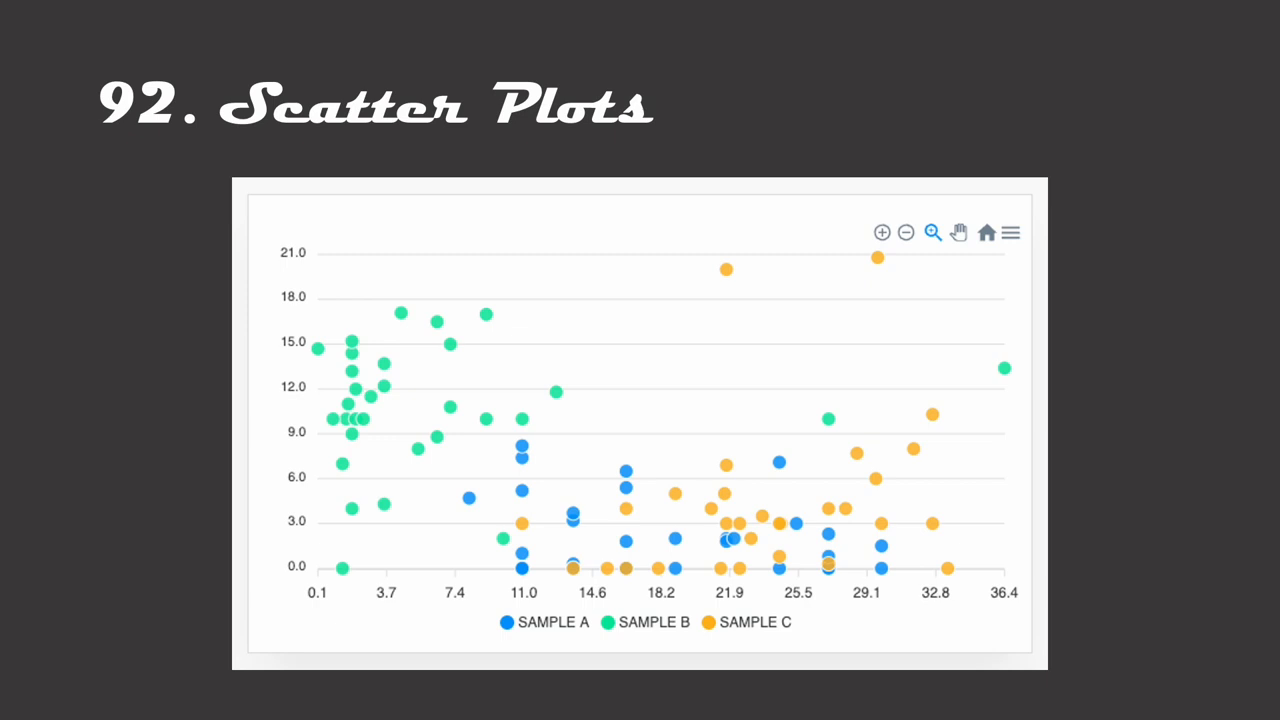